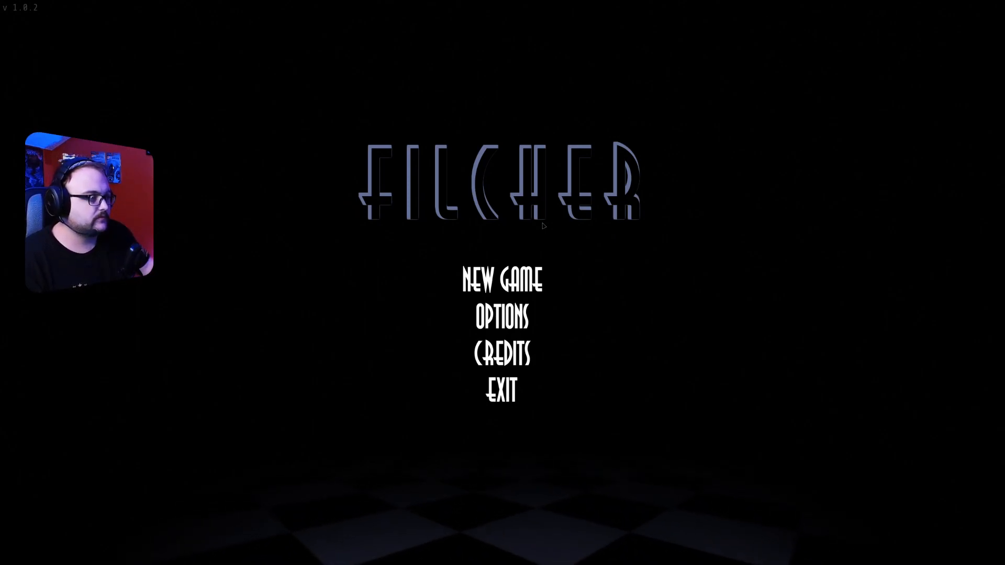
Start a new game from the title screen so the intro comic begins
click(501, 279)
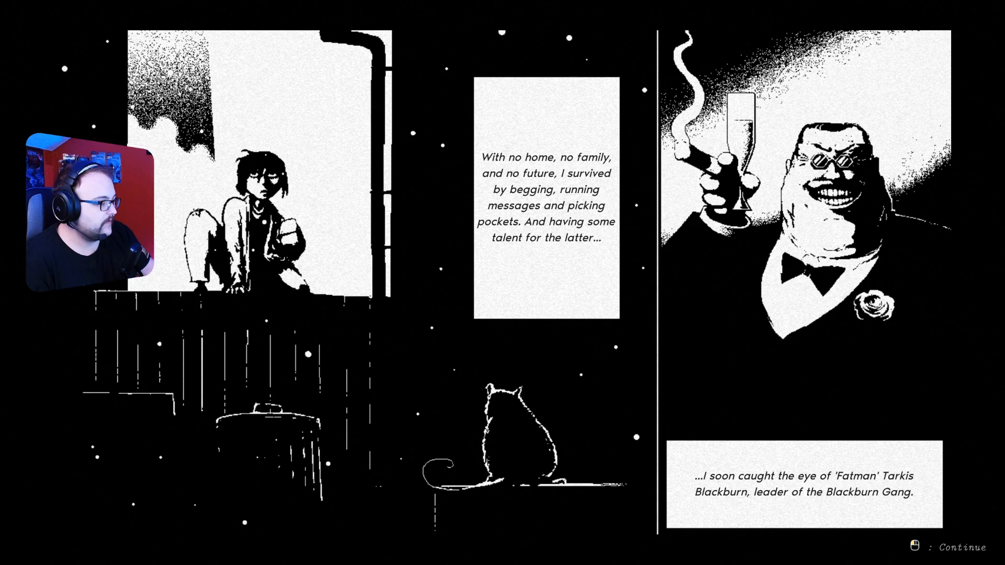
click(953, 547)
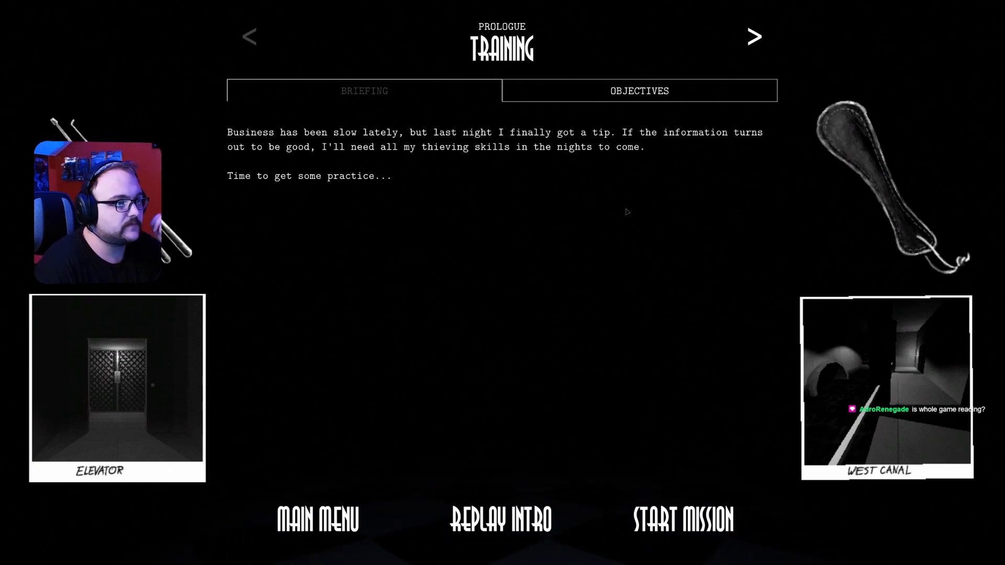
click(639, 90)
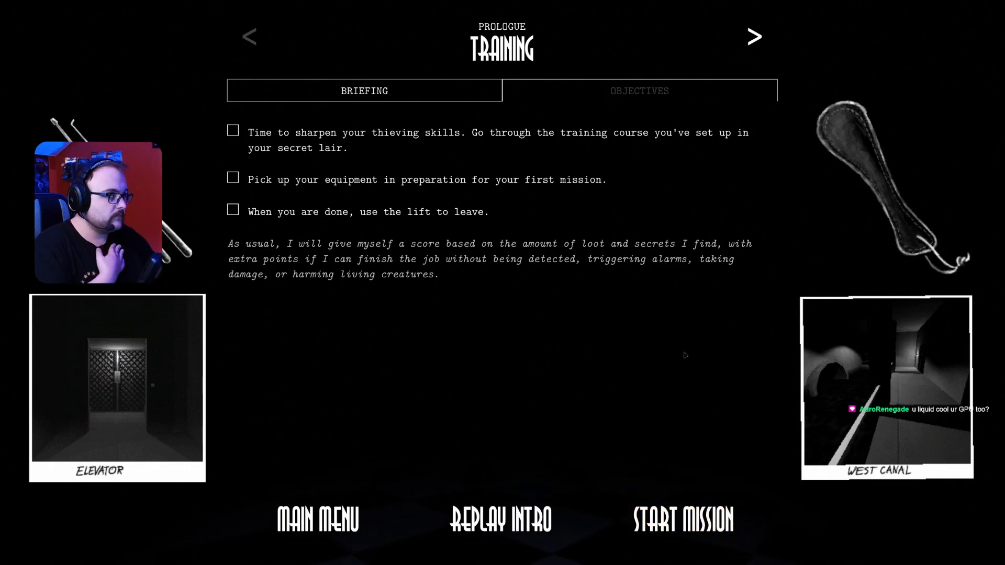
click(639, 90)
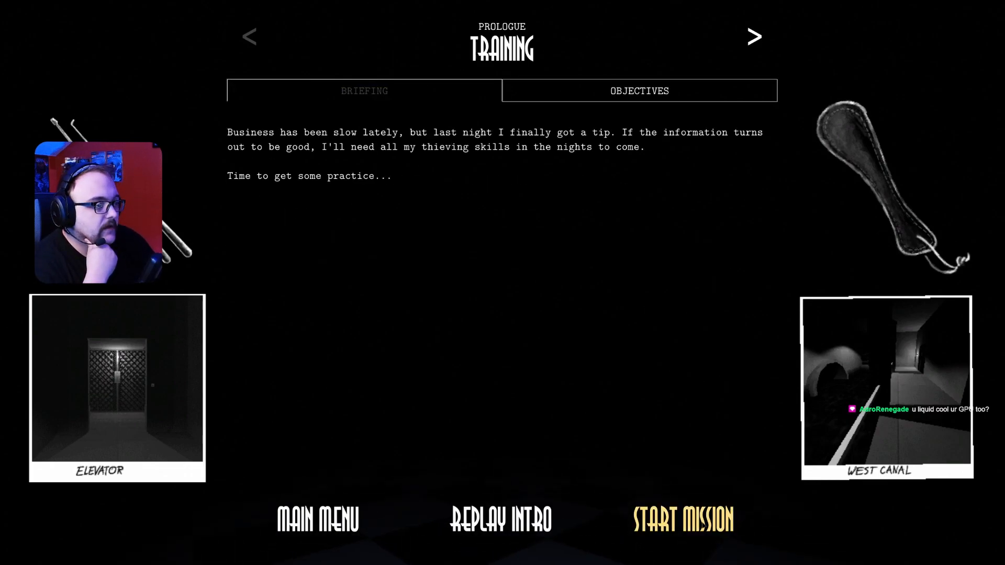
Begin the Training mission and enter the dark lair in first person
click(683, 519)
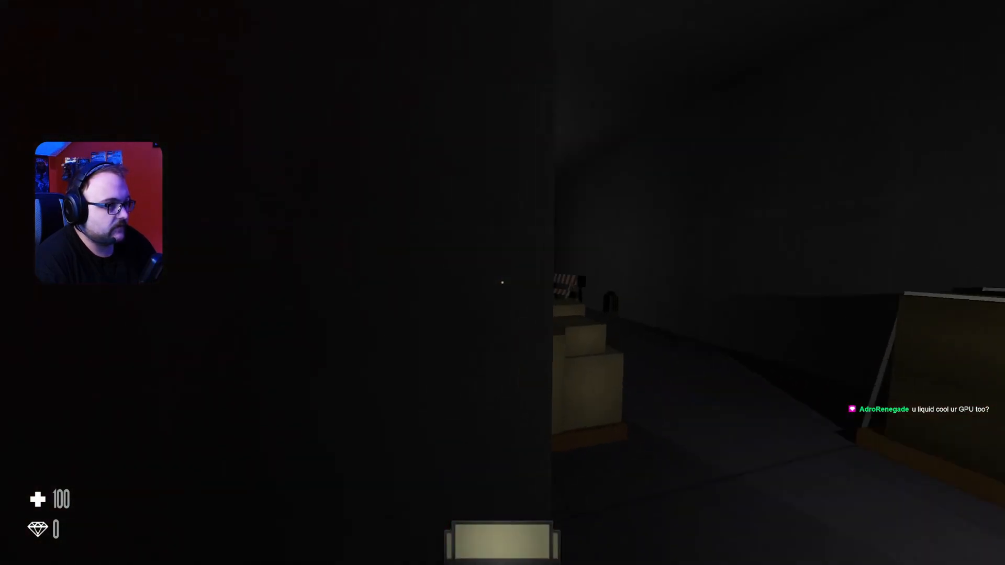
mouse_move(502, 283)
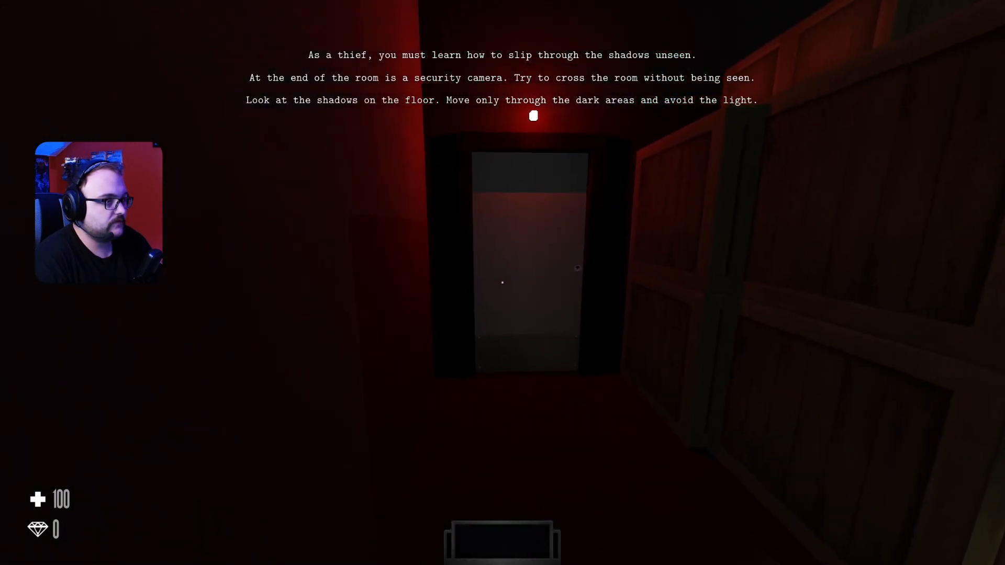
Pause training, browse settings and control bindings, then return to the pause menu
key(Escape)
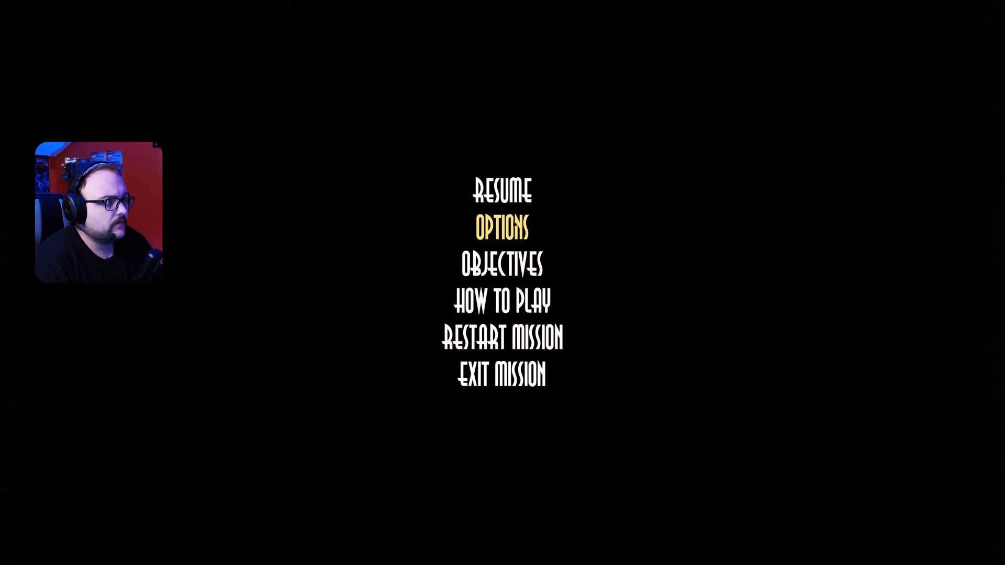
click(501, 227)
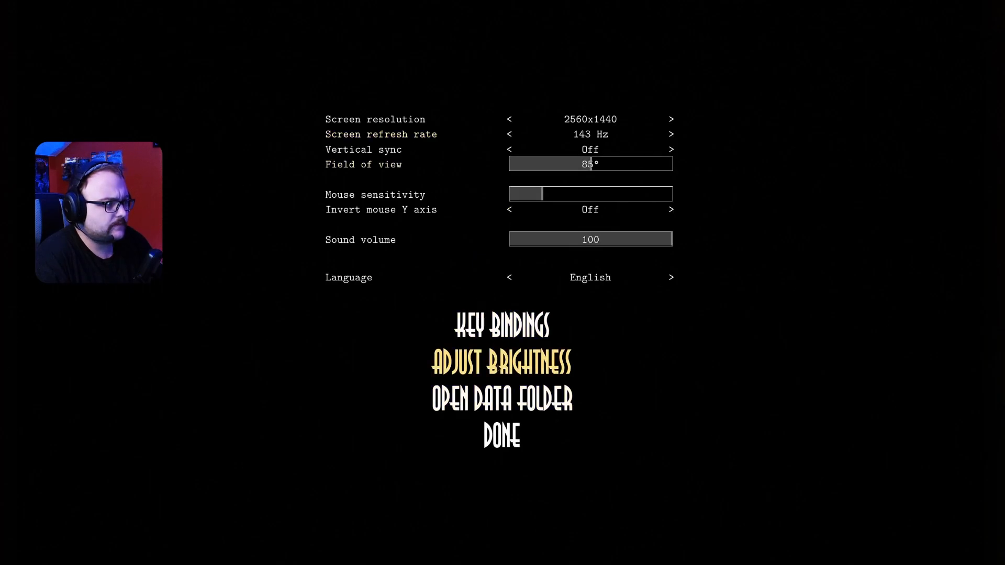
click(501, 323)
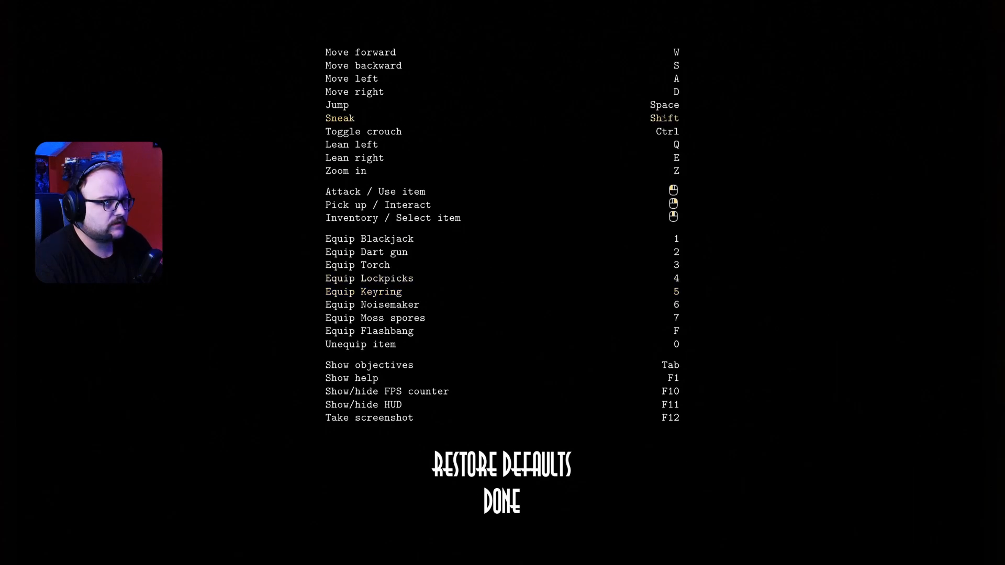
mouse_move(605, 122)
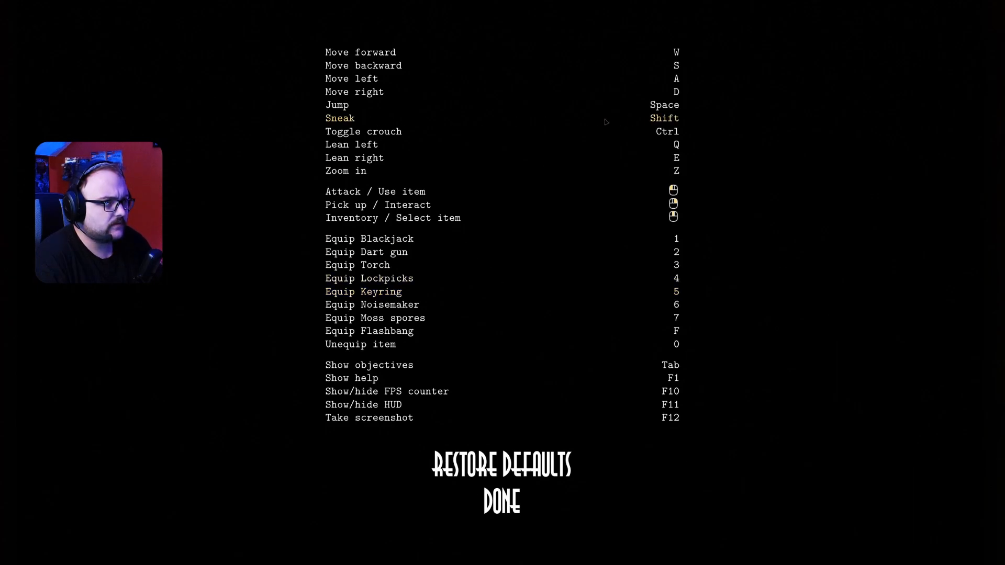
mouse_move(606, 122)
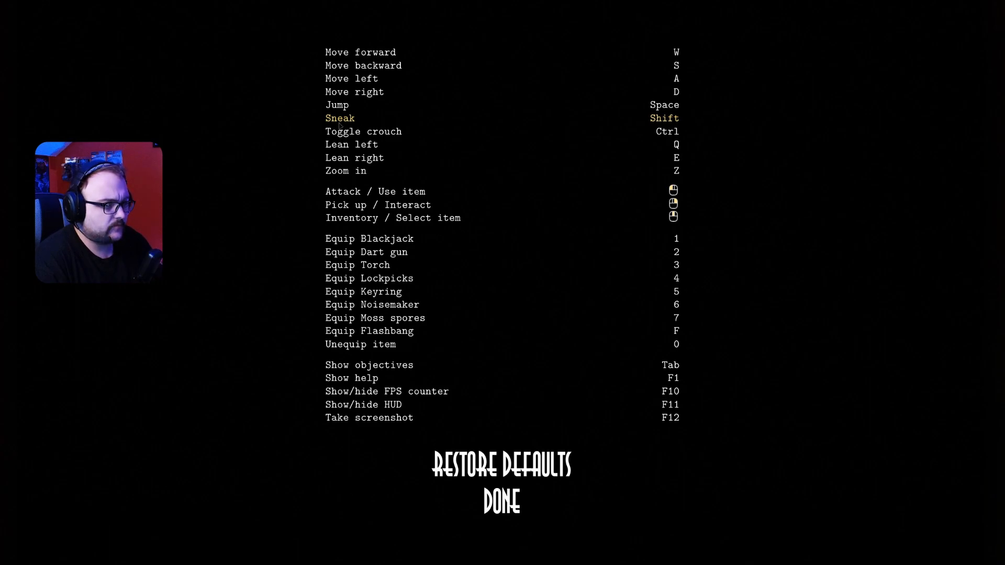
click(502, 500)
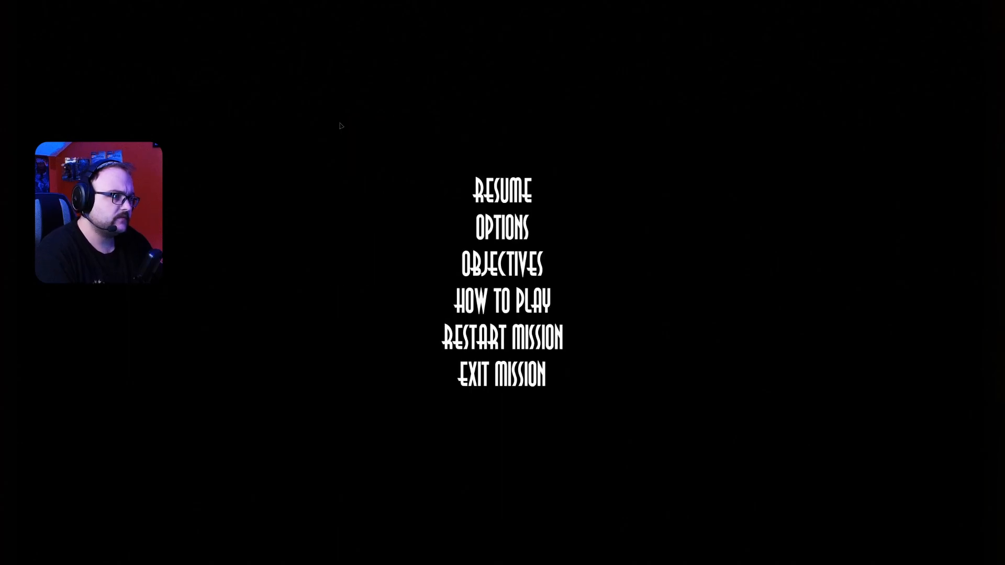
click(502, 190)
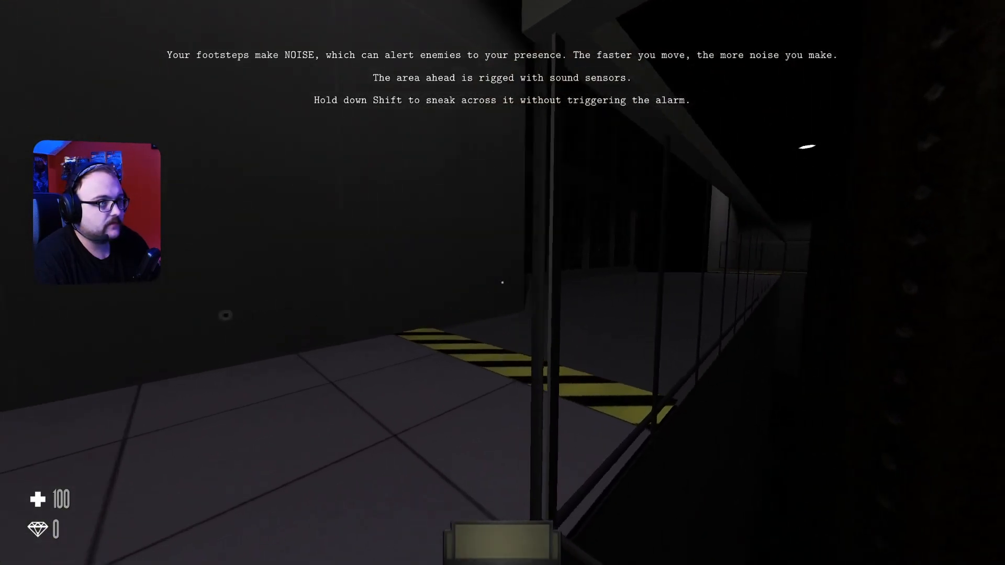
key(w)
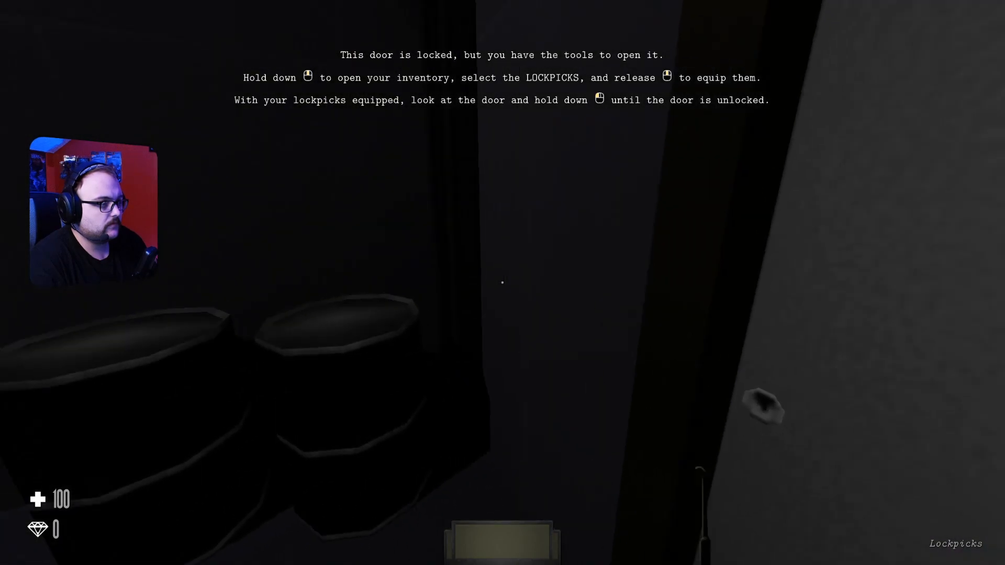
mouse_move(503, 282)
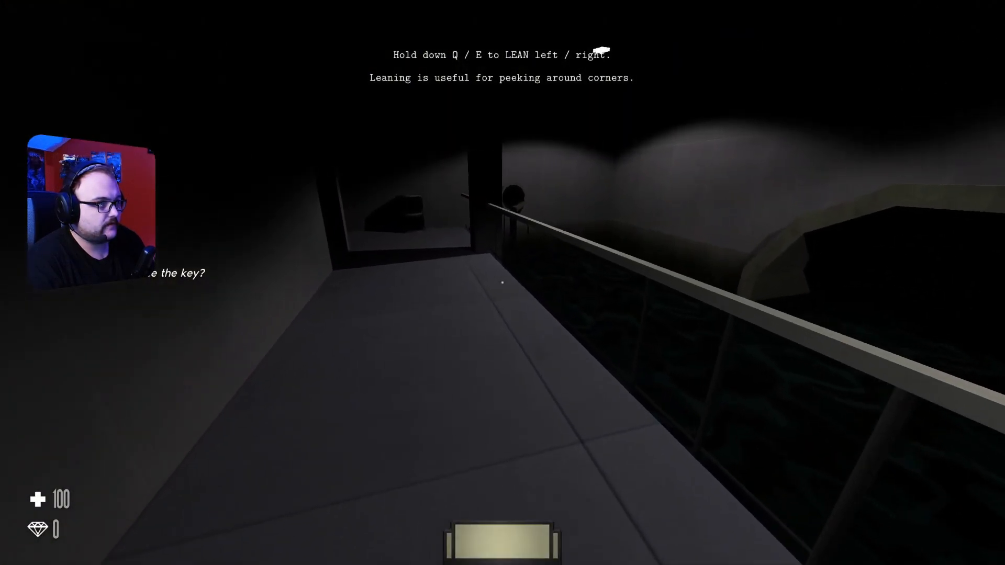
mouse_move(502, 281)
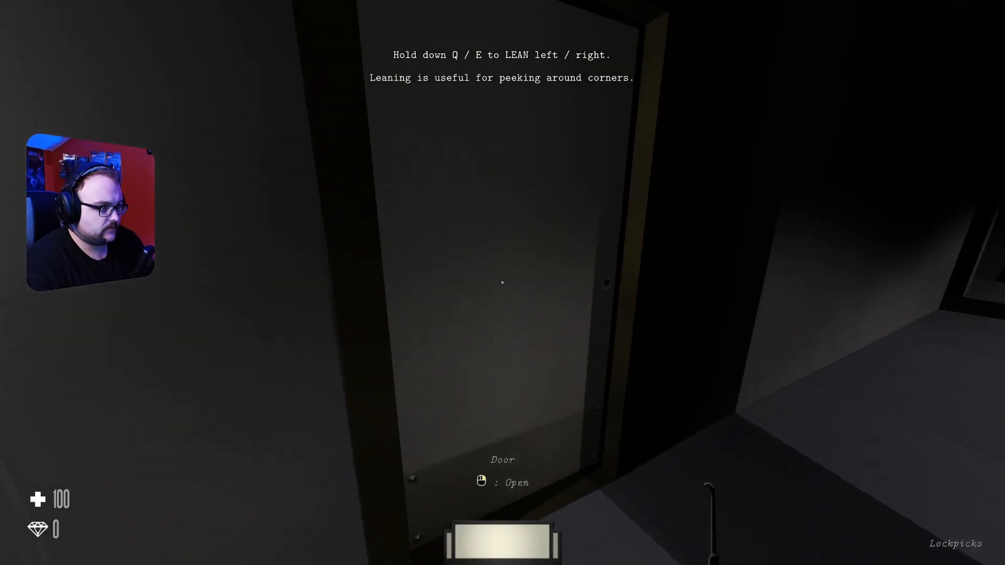
Collect the blue key, walk forward and unlock the dark corridor door with it
click(502, 281)
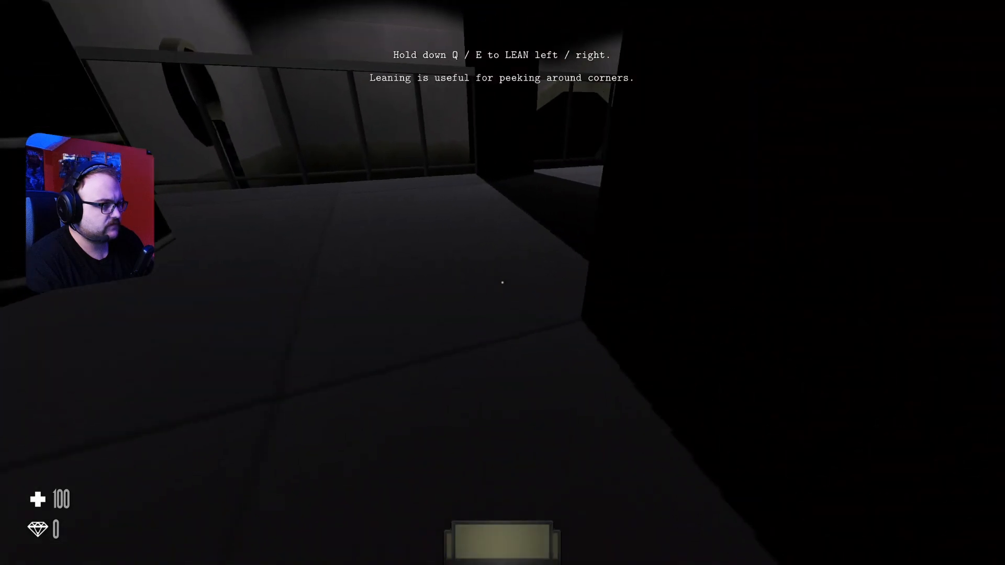
key(w)
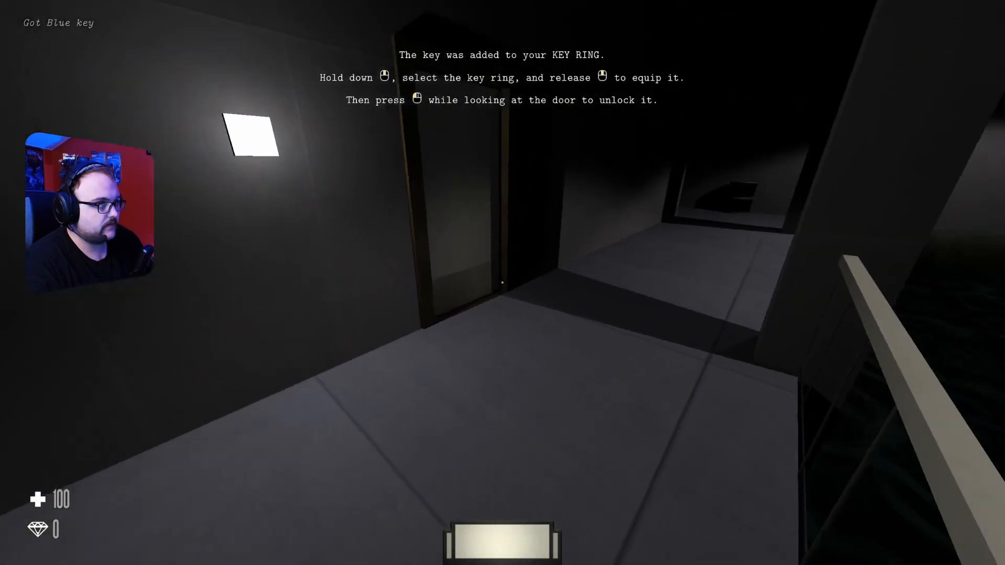
mouse_move(503, 282)
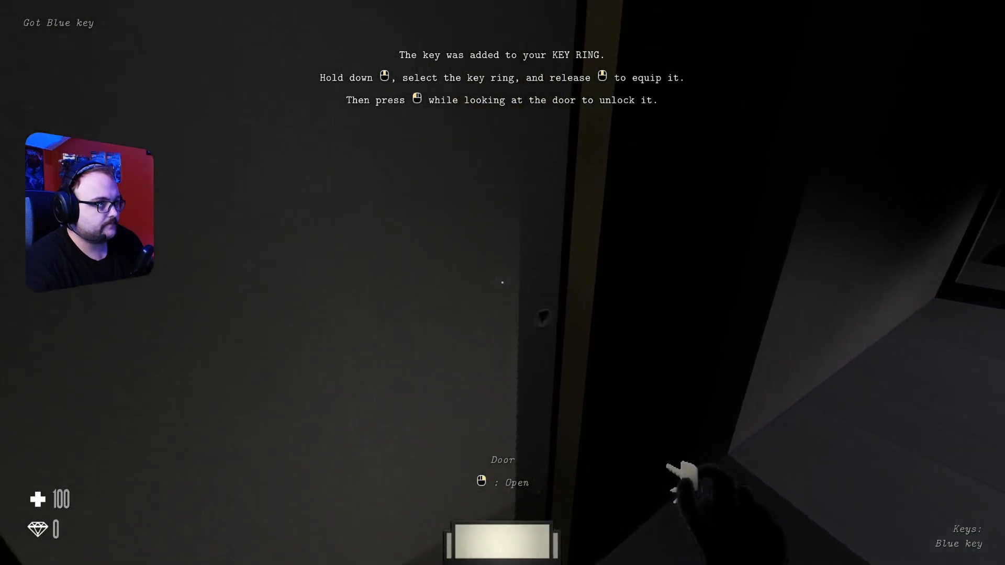
click(502, 281)
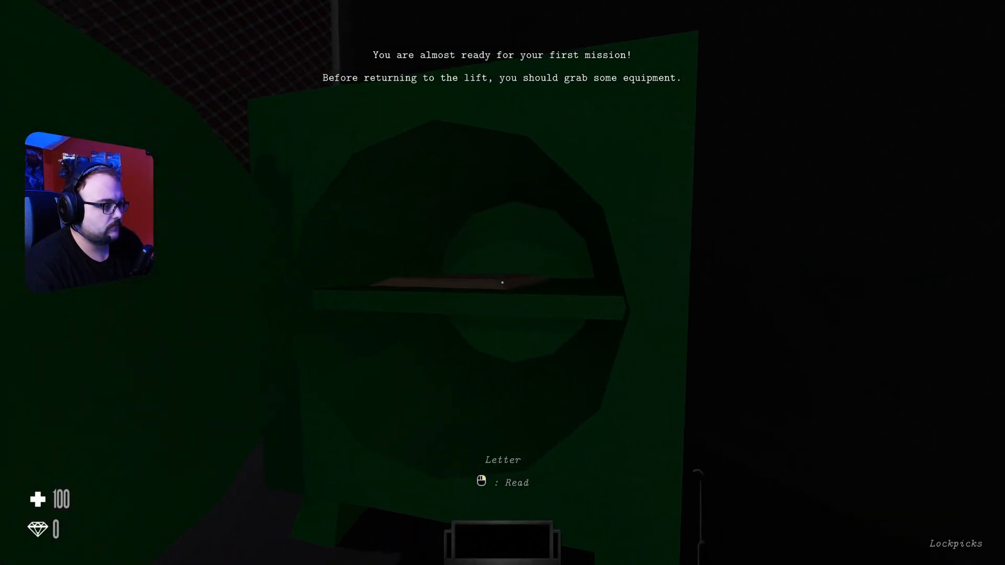
Read the letter inside the open green safe about grabbing equipment before the lift
click(502, 283)
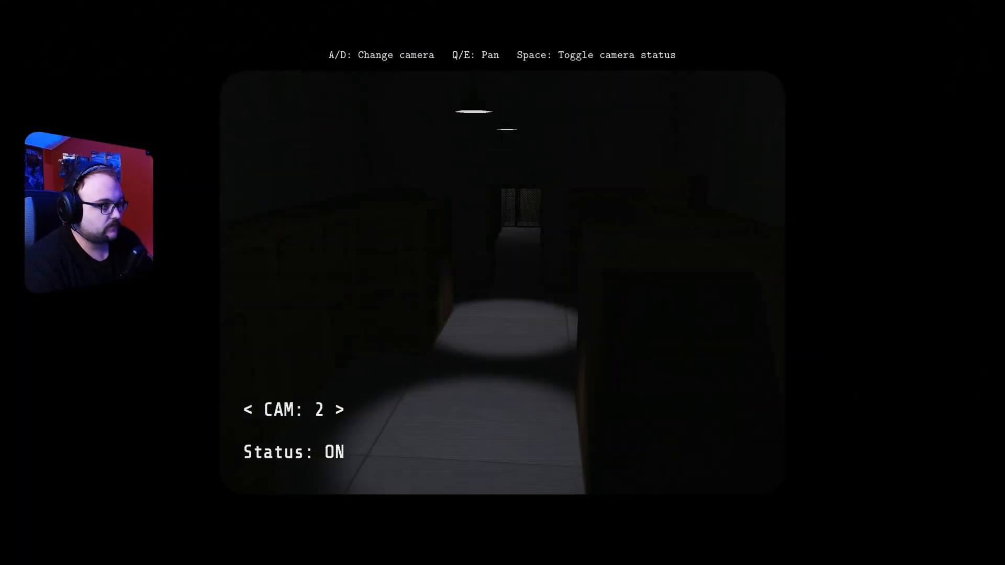
Cycle the security camera feeds, then interact with the striped box on the office table
key(d)
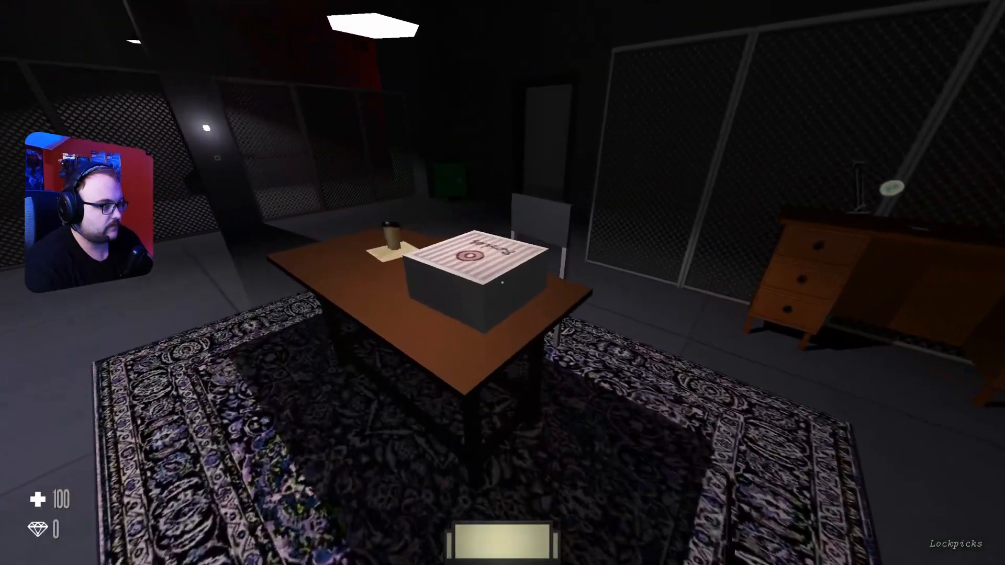
click(502, 282)
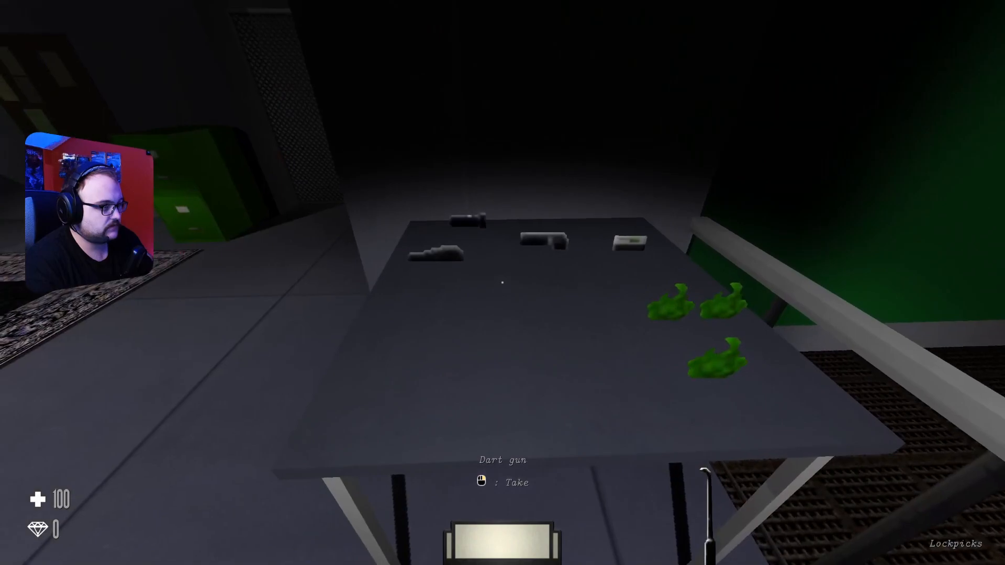
Take the dart gun, a flashbang and the torch from the equipment tables
click(688, 323)
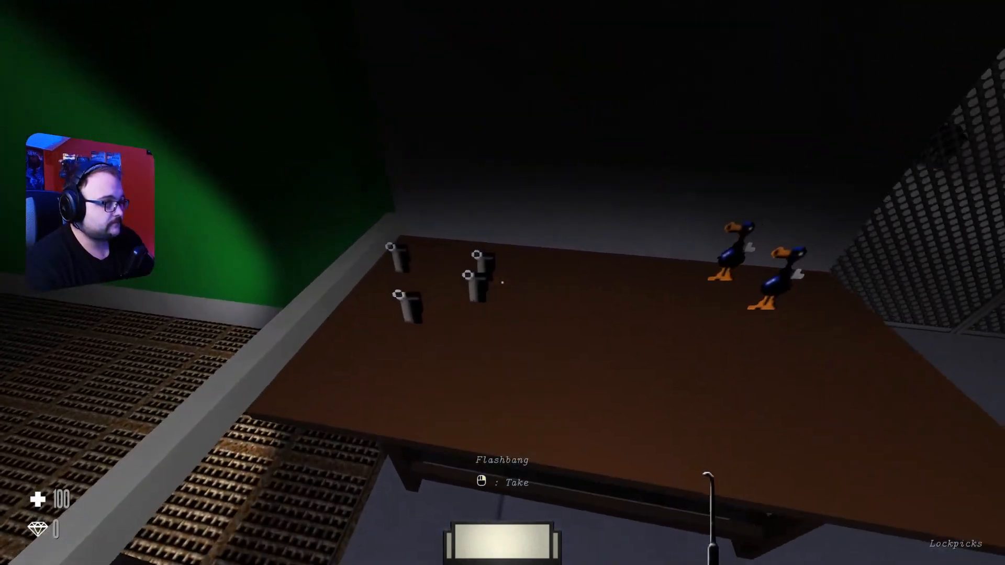
click(477, 266)
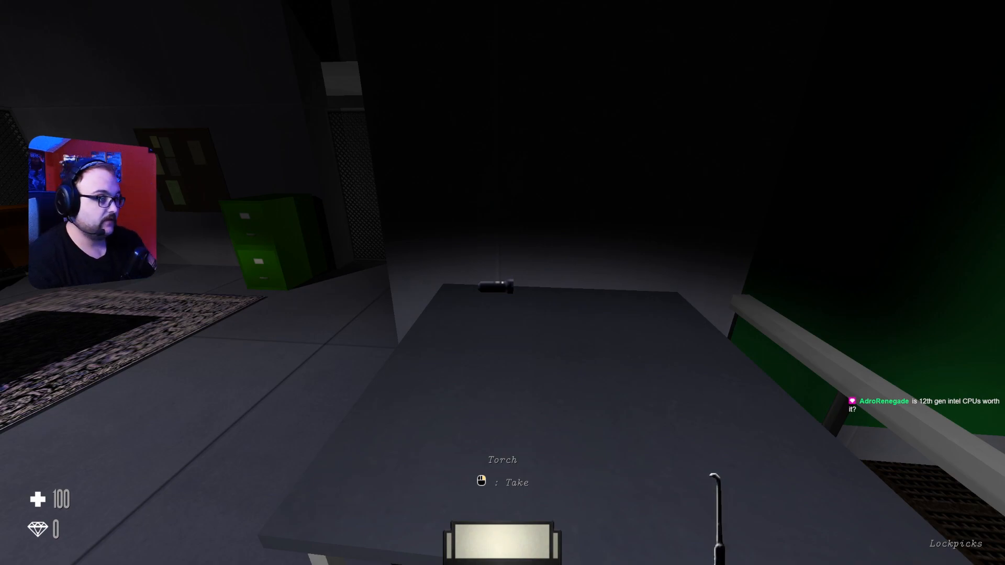
click(496, 287)
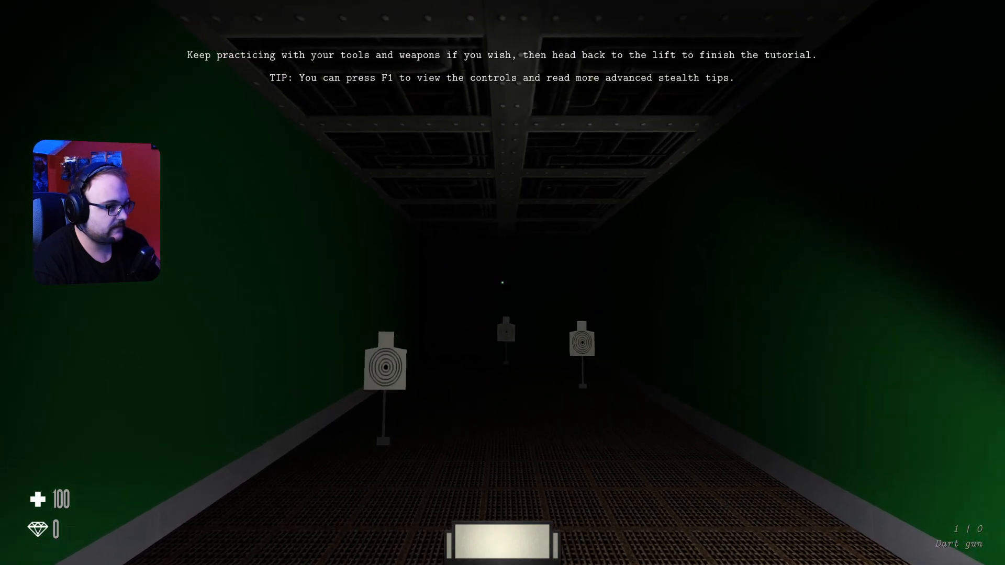
Fire a dart at the paper targets on the shooting range
click(502, 283)
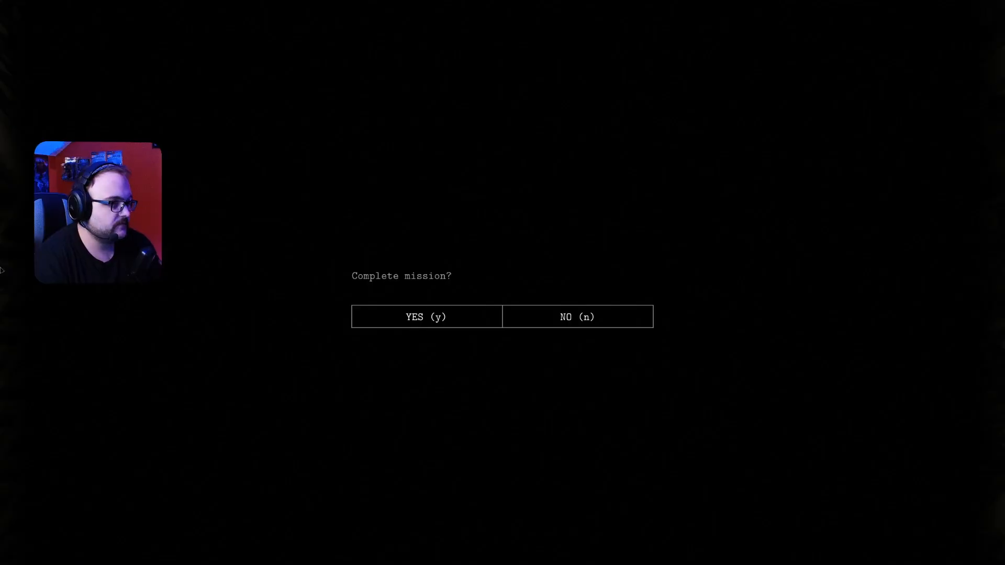
Confirm YES on the 'Complete mission?' prompt to end training and view results
click(426, 316)
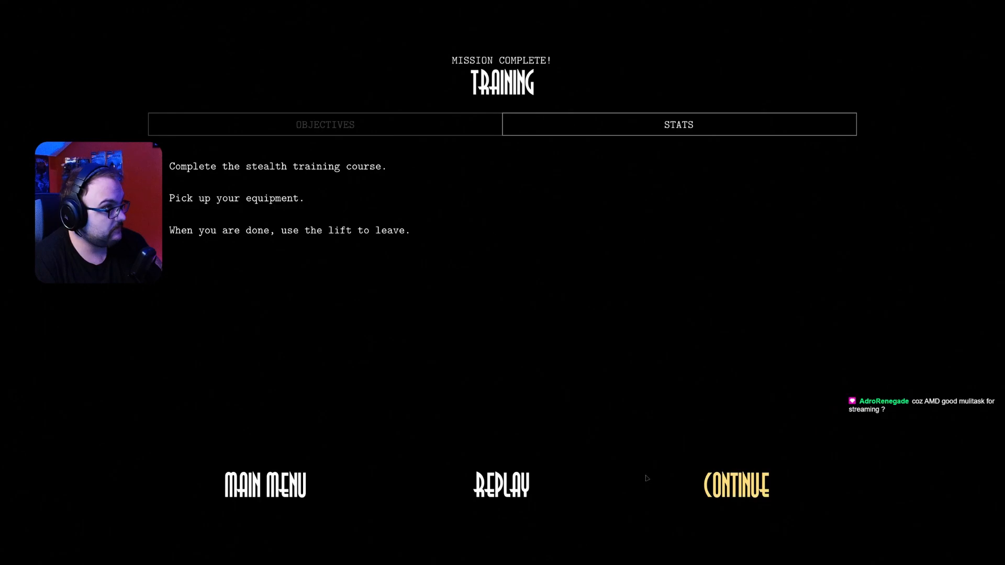
mouse_move(603, 537)
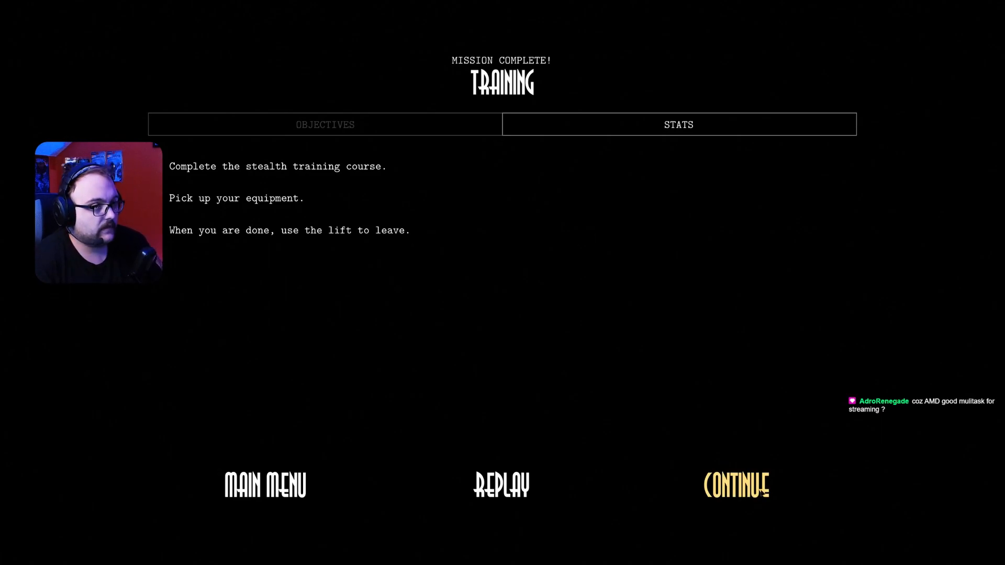
Continue from the training results to the Mission 1 Lady Wildemont's Necklace briefing
click(735, 484)
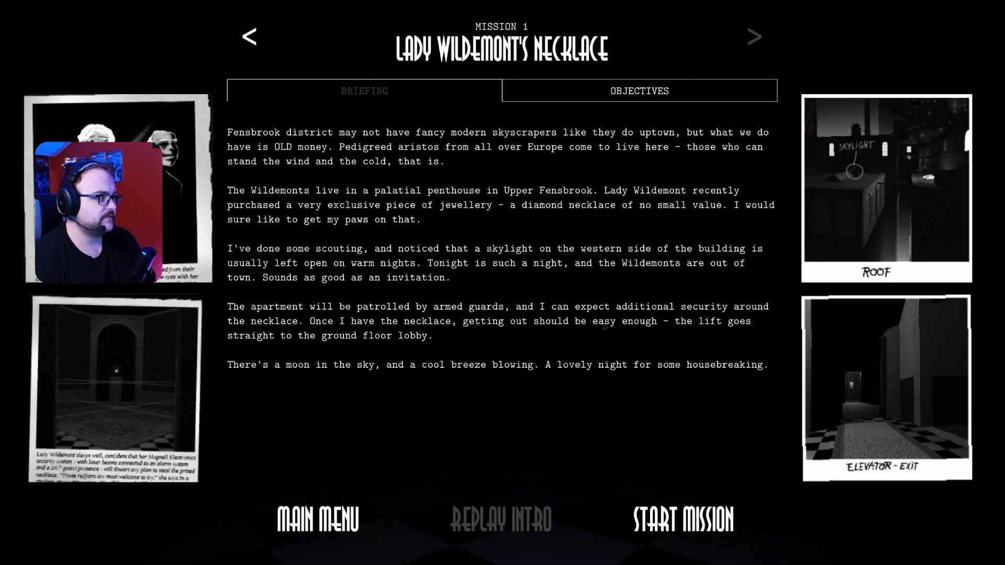
click(638, 90)
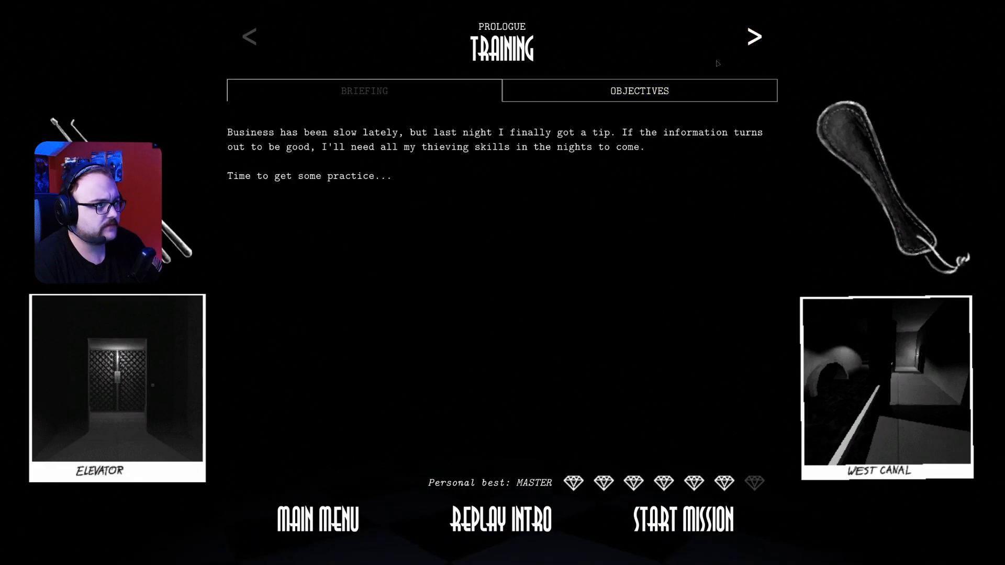
click(754, 37)
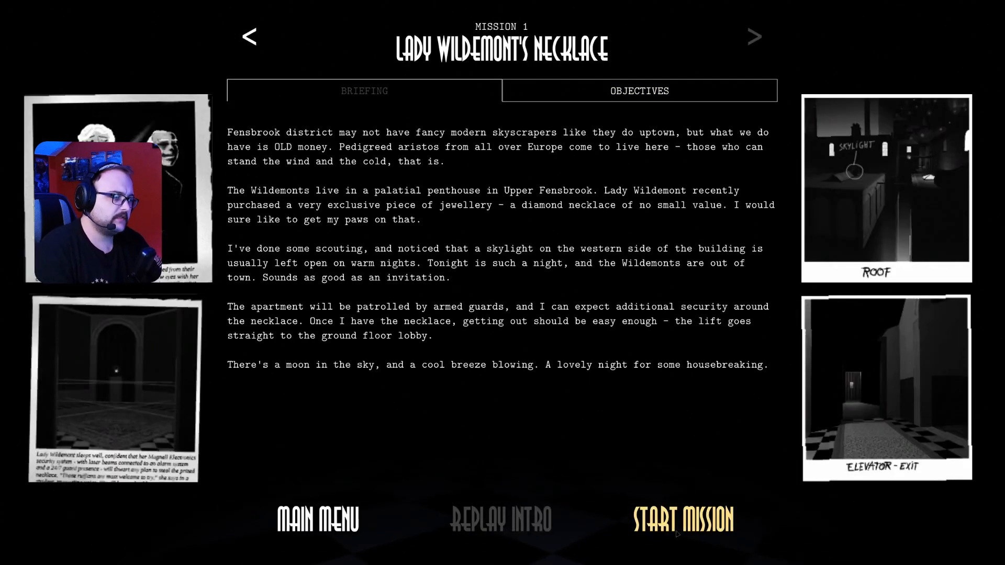
Start Mission 1, Lady Wildemont's Necklace, entering the dark penthouse
click(684, 519)
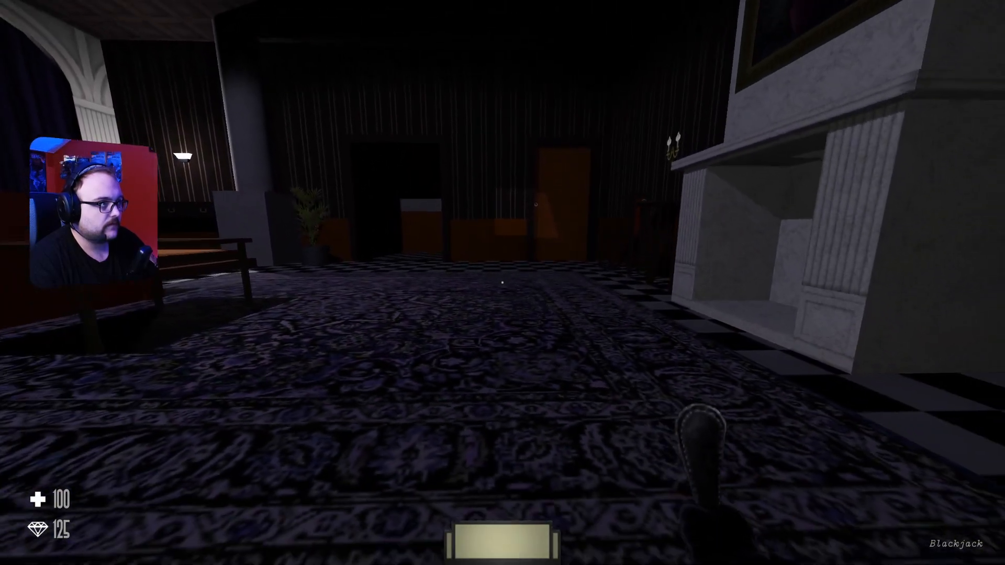
mouse_move(502, 283)
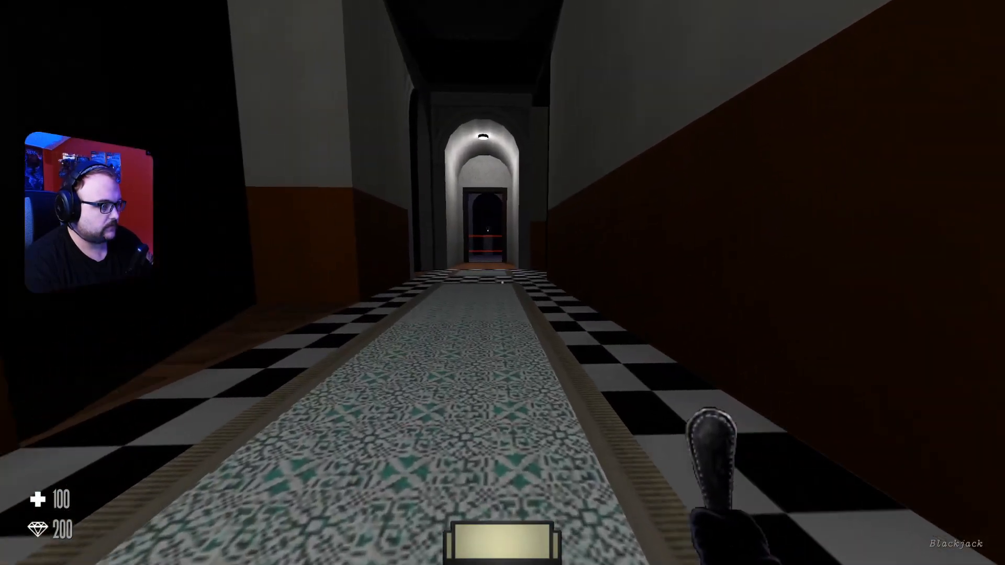
mouse_move(502, 282)
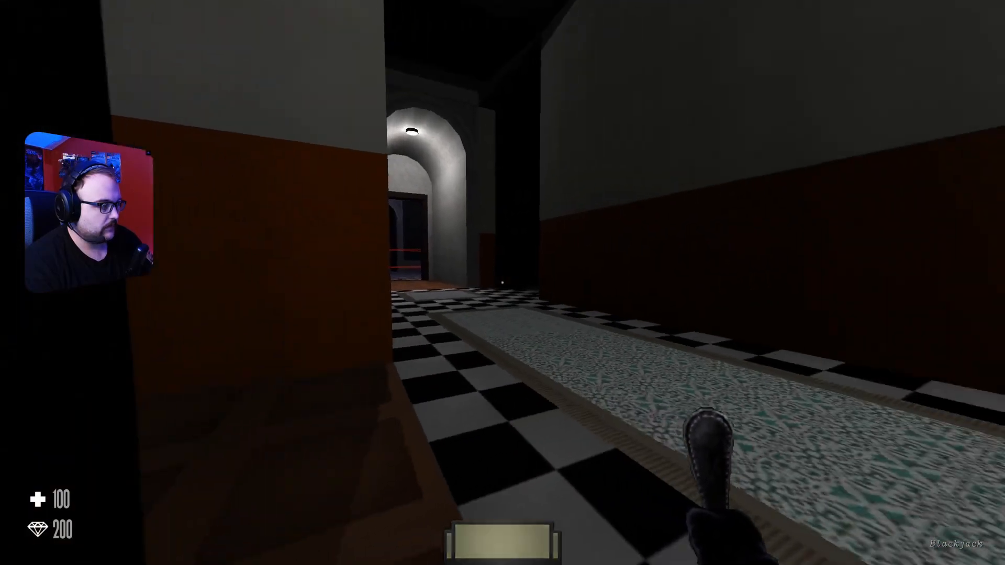